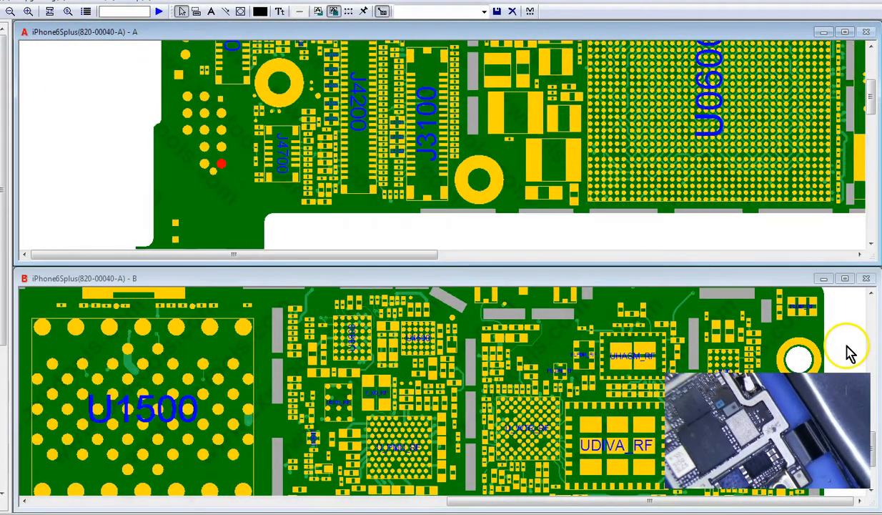
Step: Bring the TriStar area into view and identify U2300 (SN2400AB0) next to Q2300
{"action": "scroll", "scroll_direction": "down", "scroll_amount": 3}
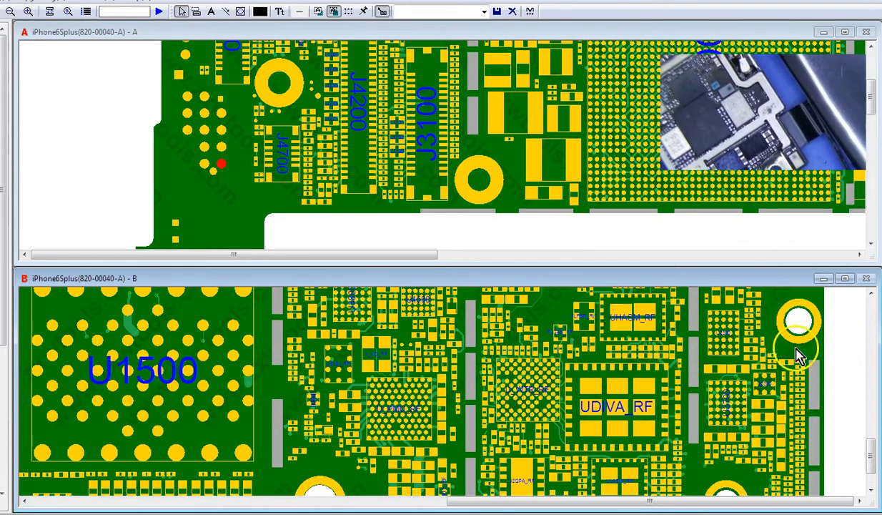
{"action": "mouse_move", "coordinate": [729, 358]}
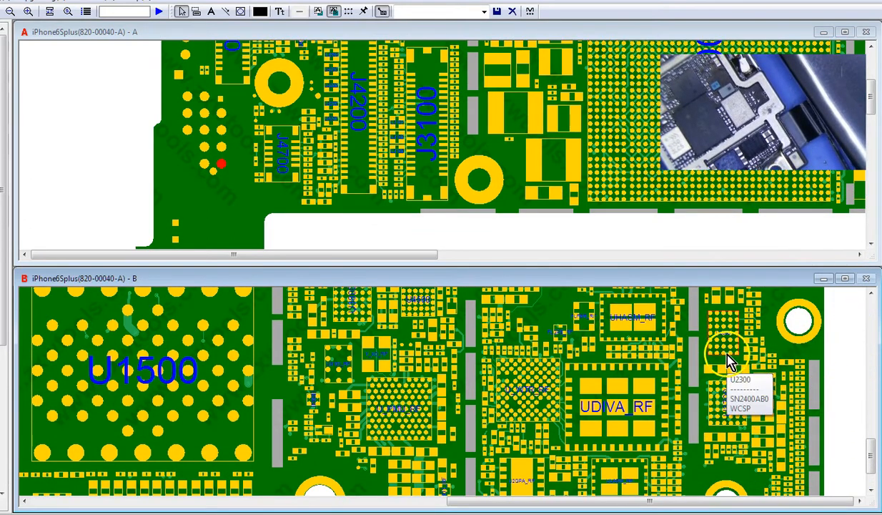
{"action": "mouse_move", "coordinate": [723, 344]}
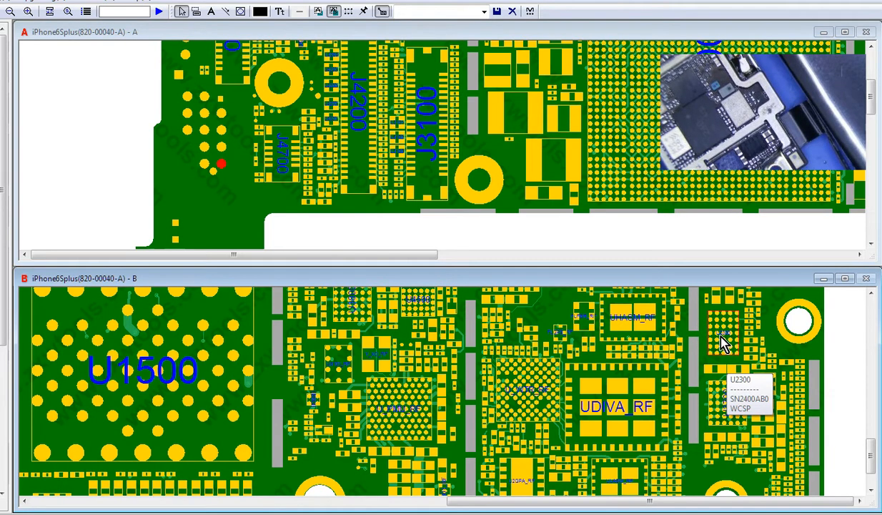
{"action": "mouse_move", "coordinate": [736, 343]}
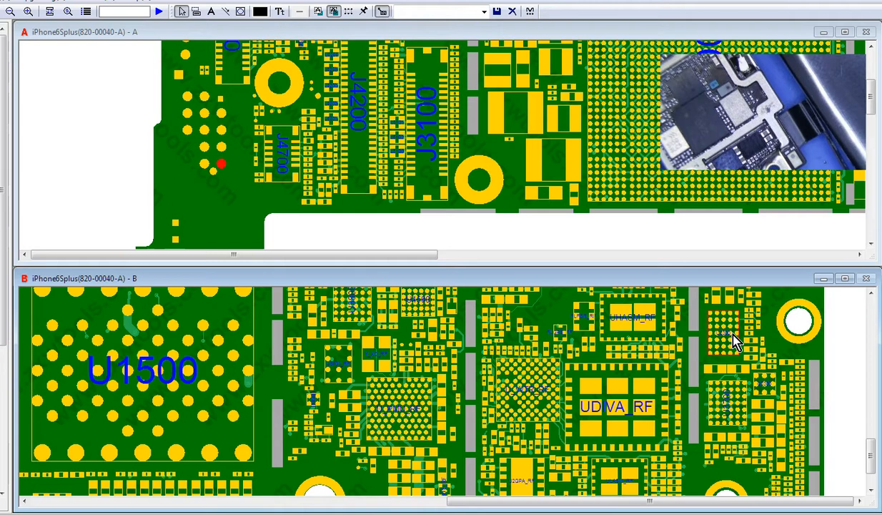
{"action": "left_click", "coordinate": [729, 340]}
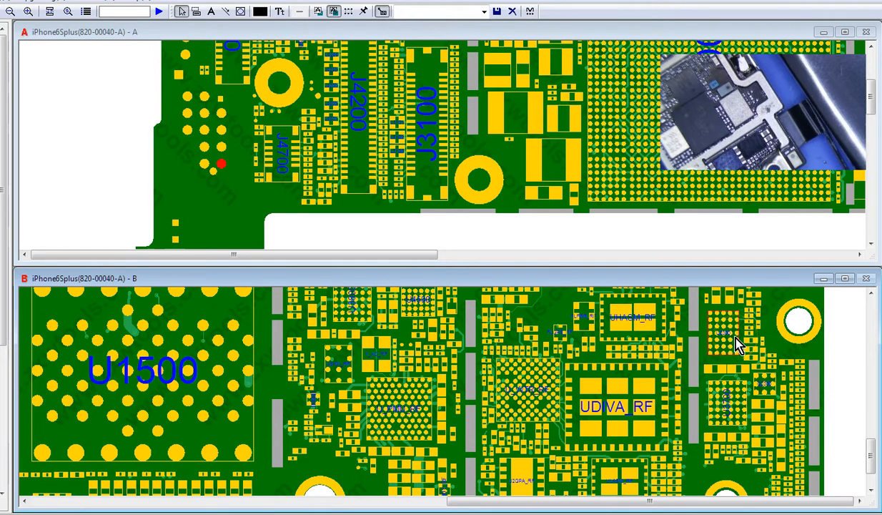
{"action": "mouse_move", "coordinate": [726, 347]}
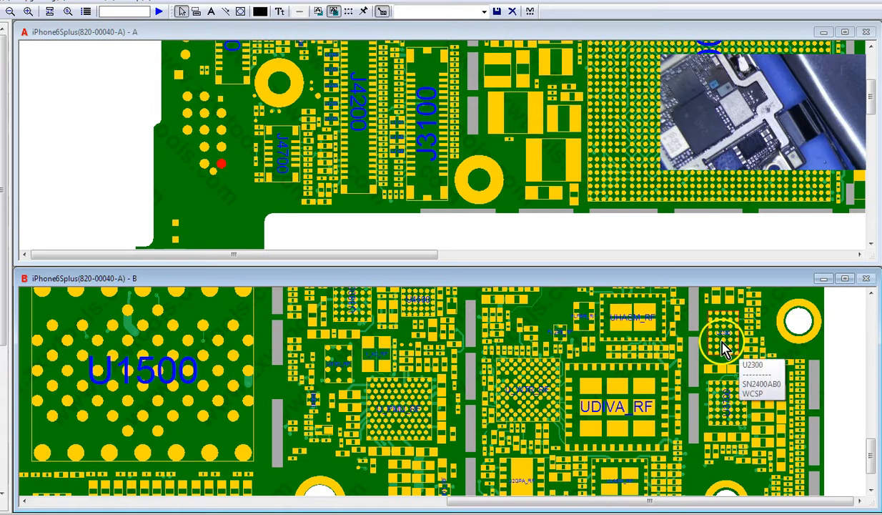
{"action": "mouse_move", "coordinate": [704, 337]}
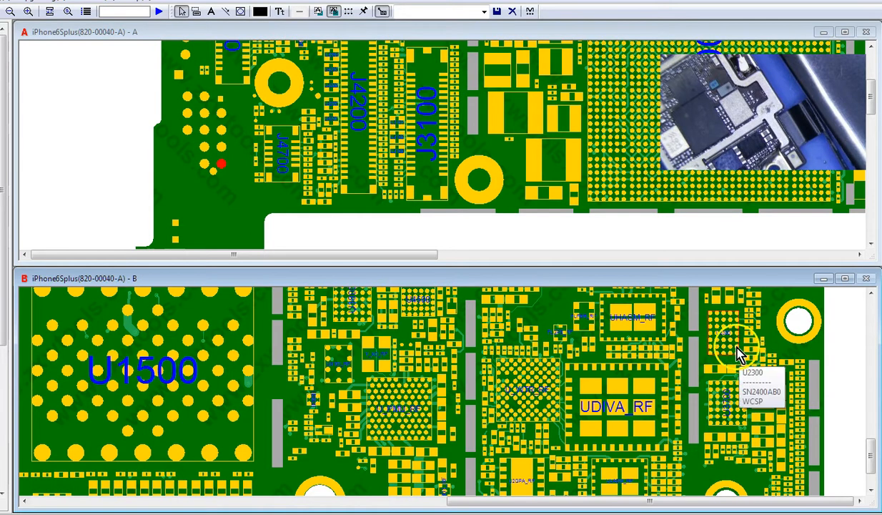
{"action": "mouse_move", "coordinate": [775, 383]}
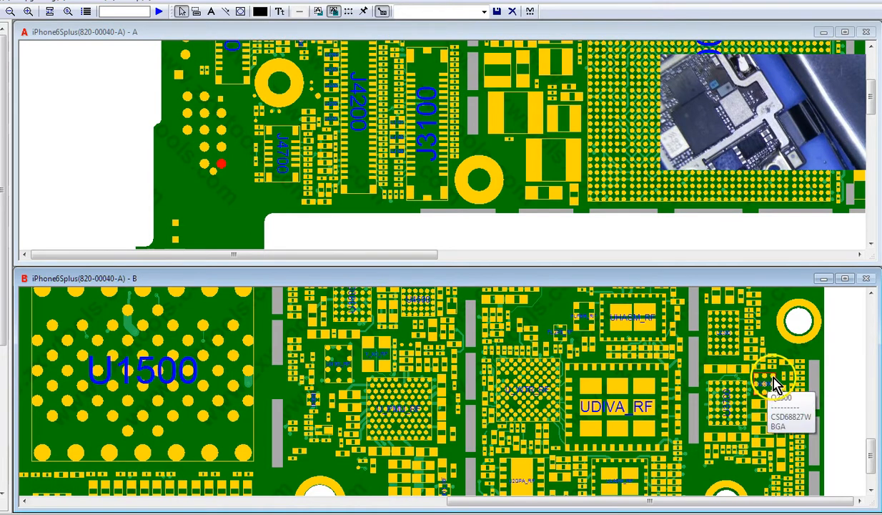
{"action": "mouse_move", "coordinate": [775, 393]}
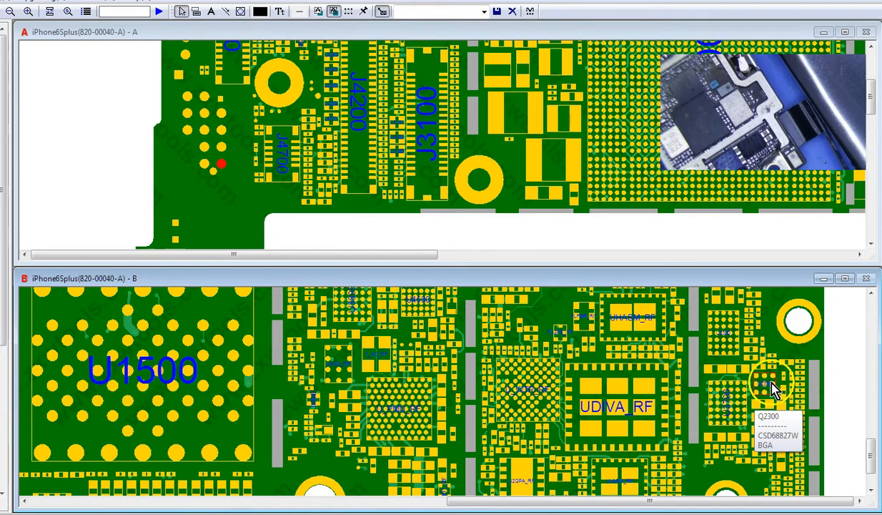
Step: Identify Q2300 (CSD68827W), its pin A1 on TIGRIS_ACTIVE_DIODE, and nearby C2125
{"action": "left_click", "coordinate": [770, 386]}
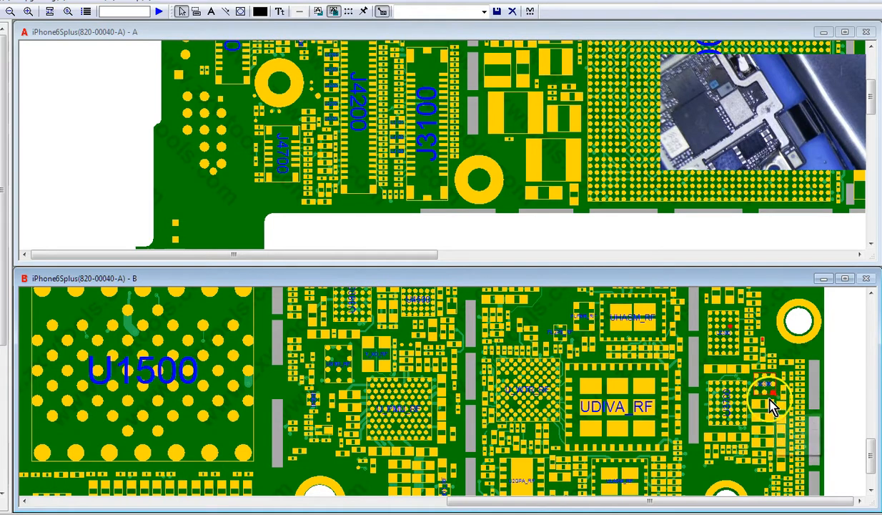
{"action": "mouse_move", "coordinate": [761, 386]}
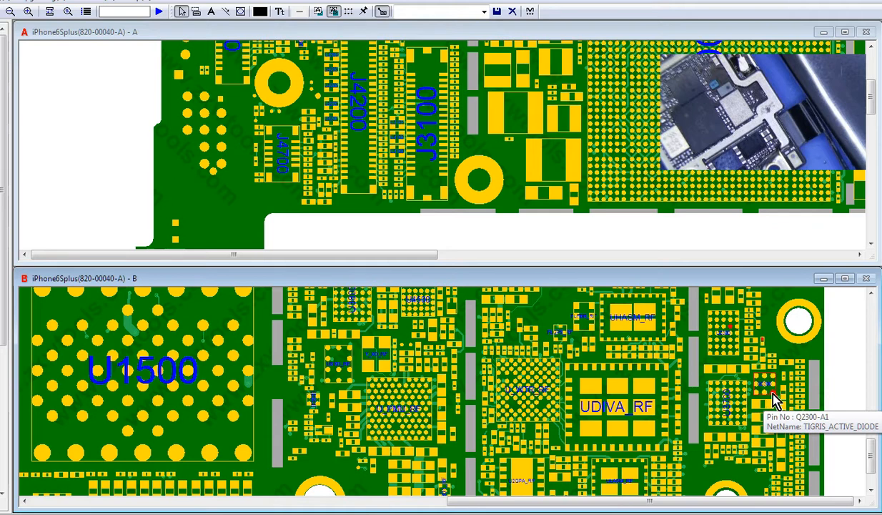
{"action": "mouse_move", "coordinate": [784, 417]}
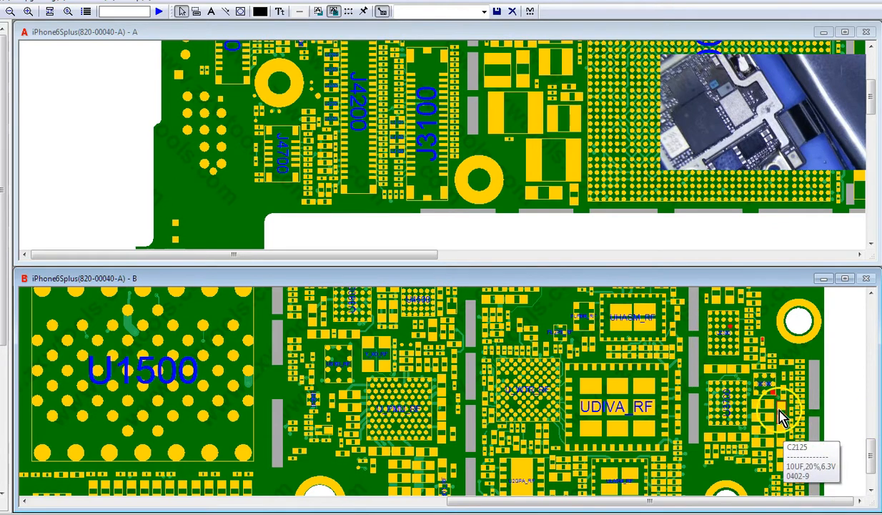
{"action": "mouse_move", "coordinate": [774, 397]}
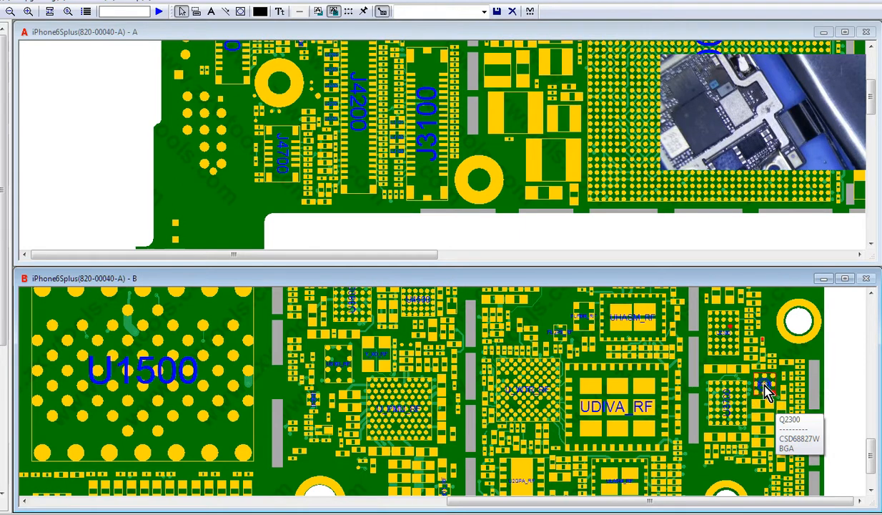
{"action": "left_click", "coordinate": [761, 383]}
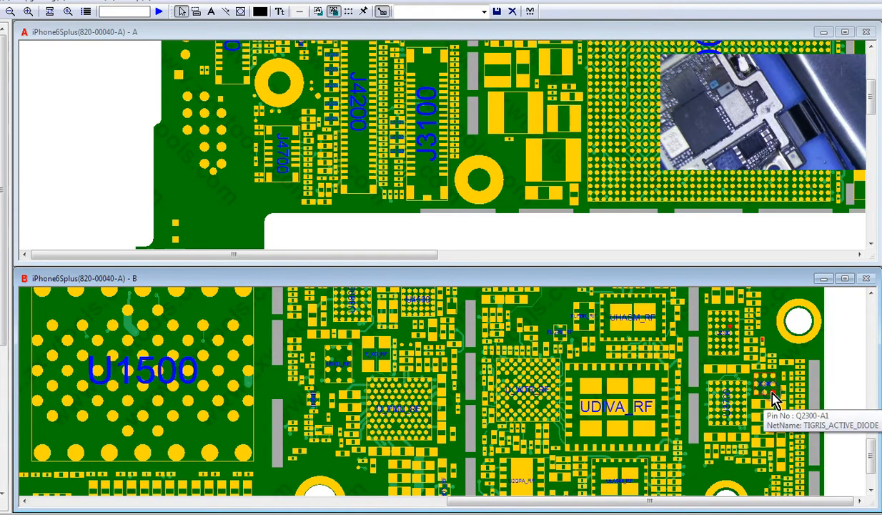
{"action": "mouse_move", "coordinate": [761, 383]}
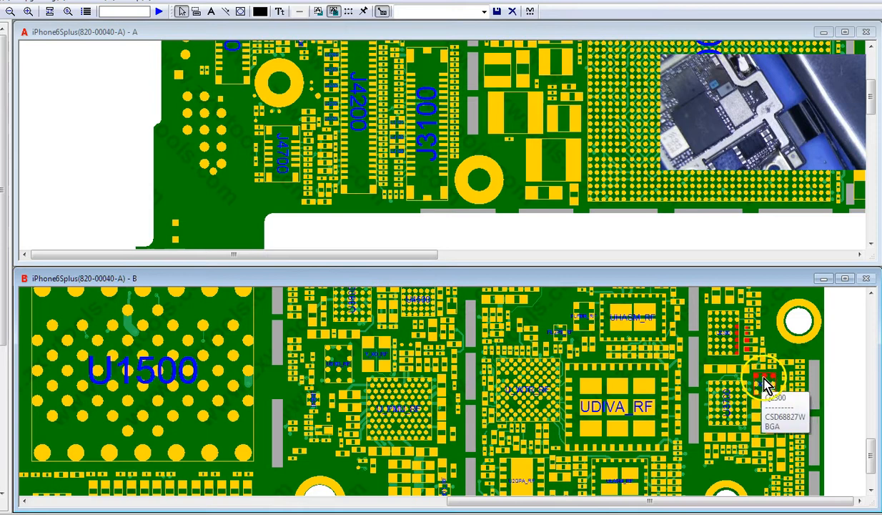
{"action": "mouse_move", "coordinate": [763, 347]}
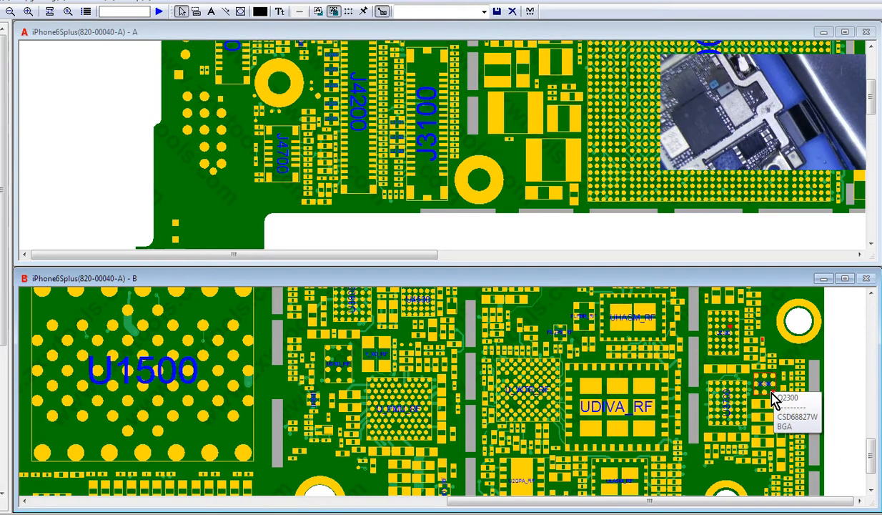
{"action": "mouse_move", "coordinate": [749, 376]}
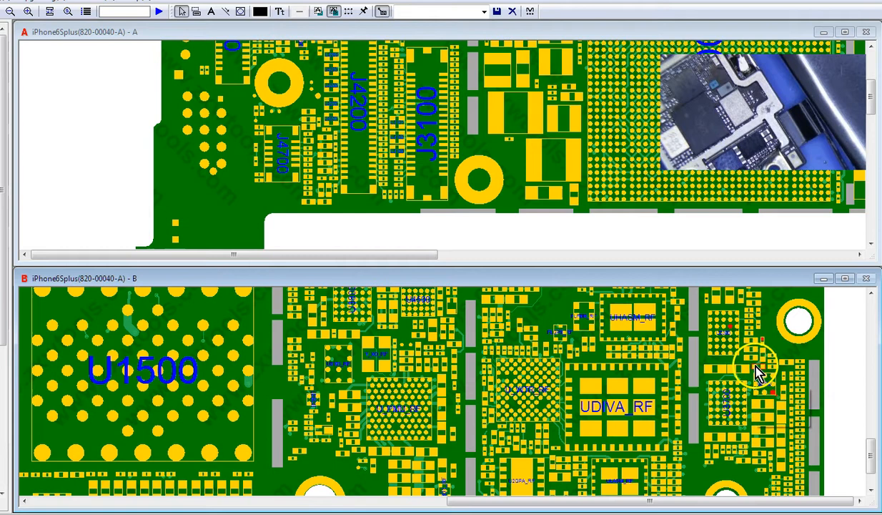
{"action": "mouse_move", "coordinate": [766, 347]}
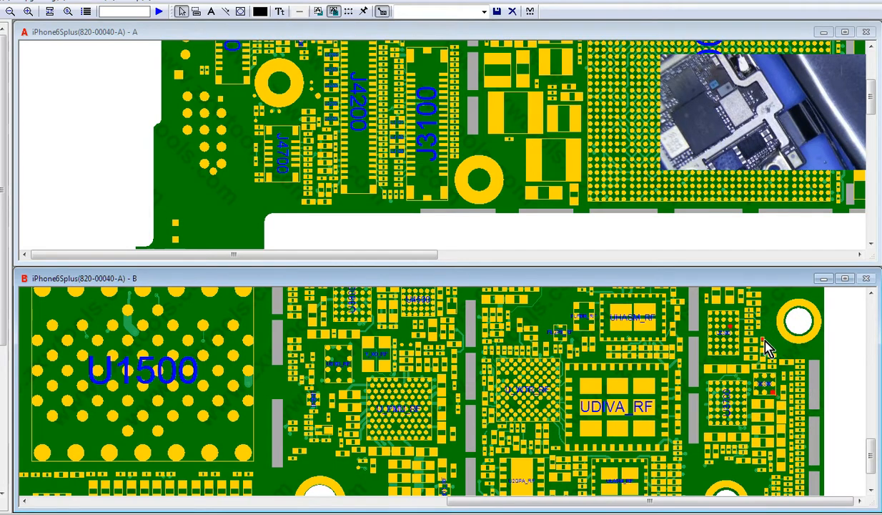
{"action": "mouse_move", "coordinate": [778, 352]}
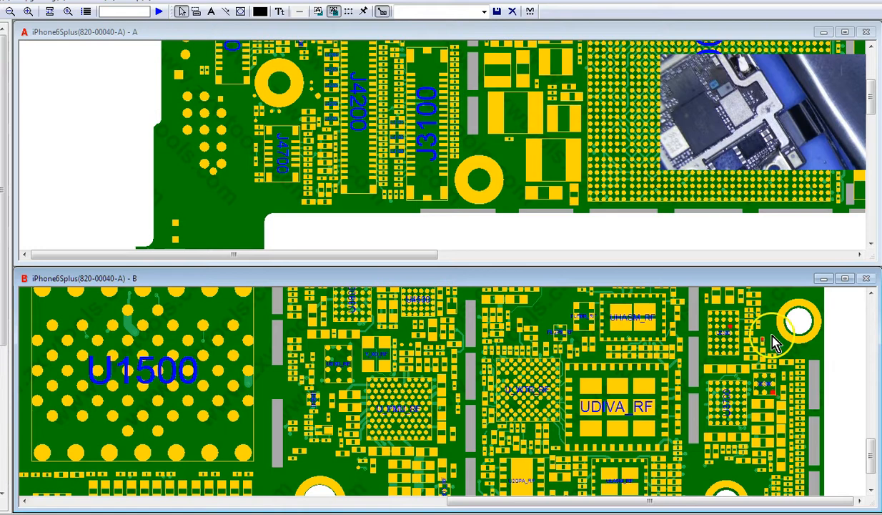
{"action": "mouse_move", "coordinate": [775, 335]}
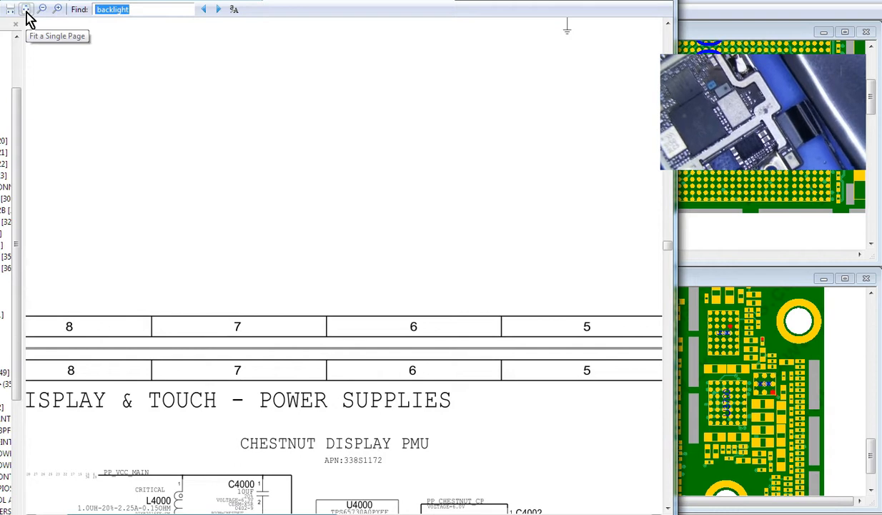
Step: Search the schematic for 'tigris' and step through matches to the Q2300 charger page
{"action": "type", "text": "tigris"}
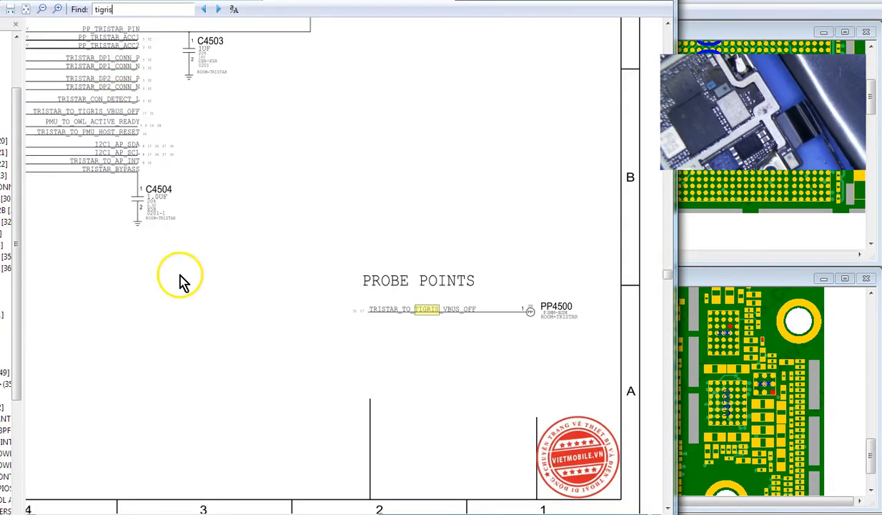
{"action": "left_click", "coordinate": [205, 9]}
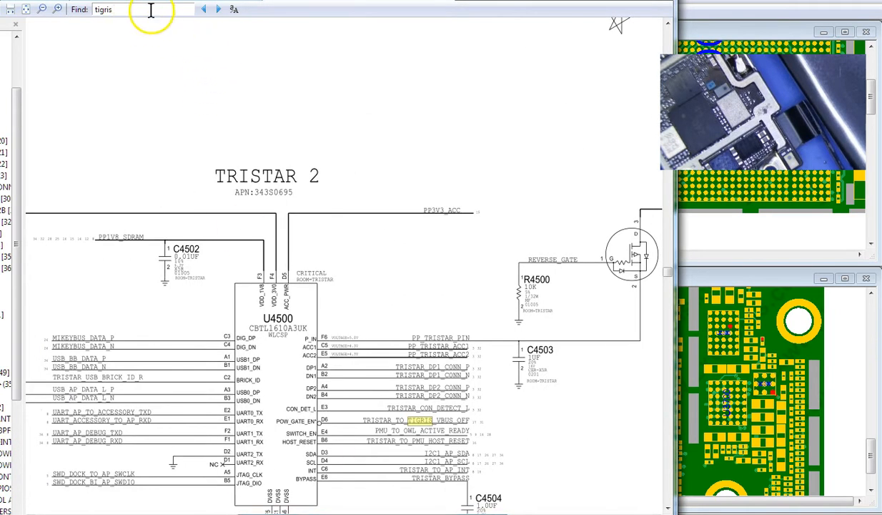
{"action": "left_click", "coordinate": [203, 10]}
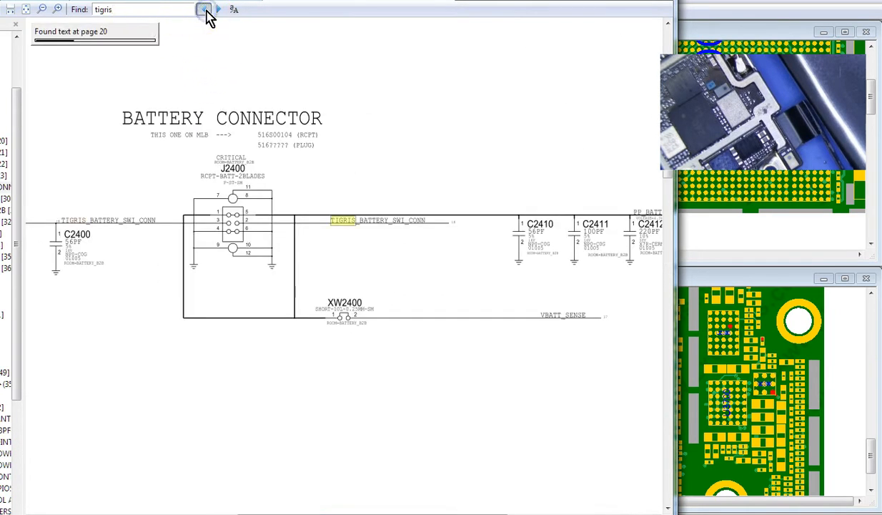
{"action": "left_click", "coordinate": [203, 10]}
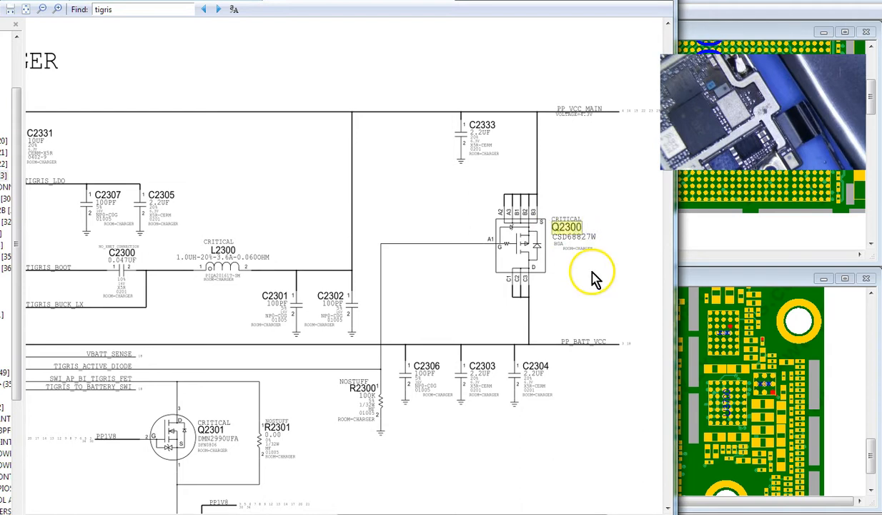
{"action": "scroll", "scroll_direction": "down", "scroll_amount": 3}
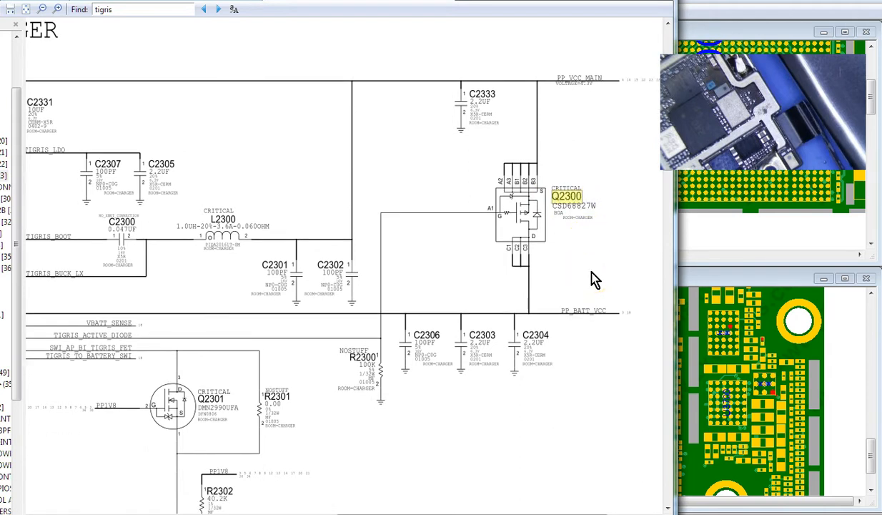
{"action": "left_click", "coordinate": [549, 280]}
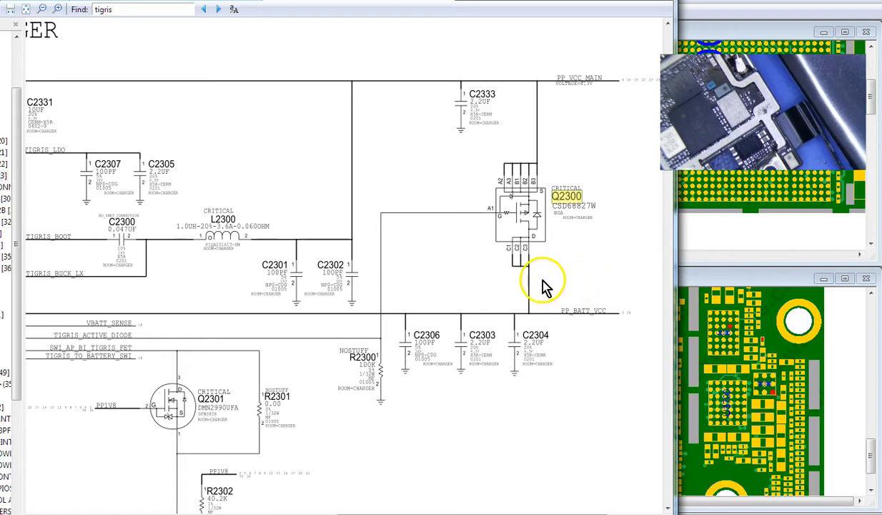
{"action": "mouse_move", "coordinate": [551, 260]}
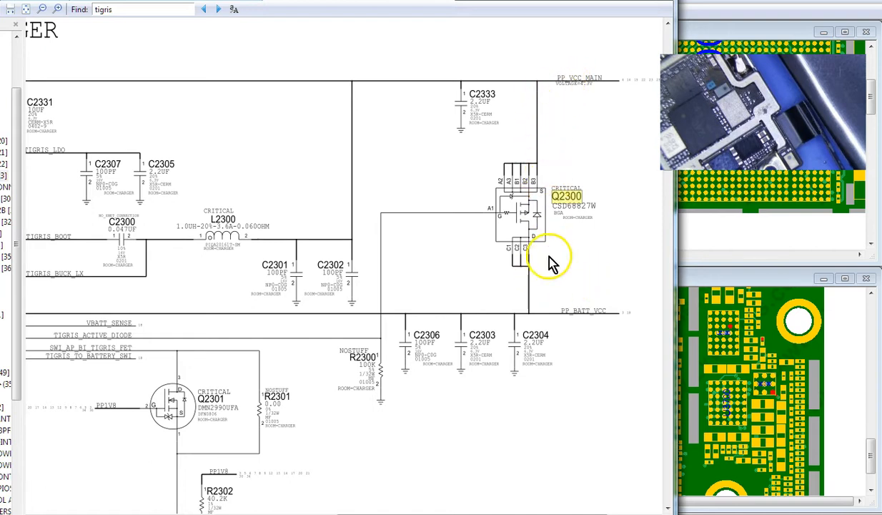
{"action": "mouse_move", "coordinate": [571, 85]}
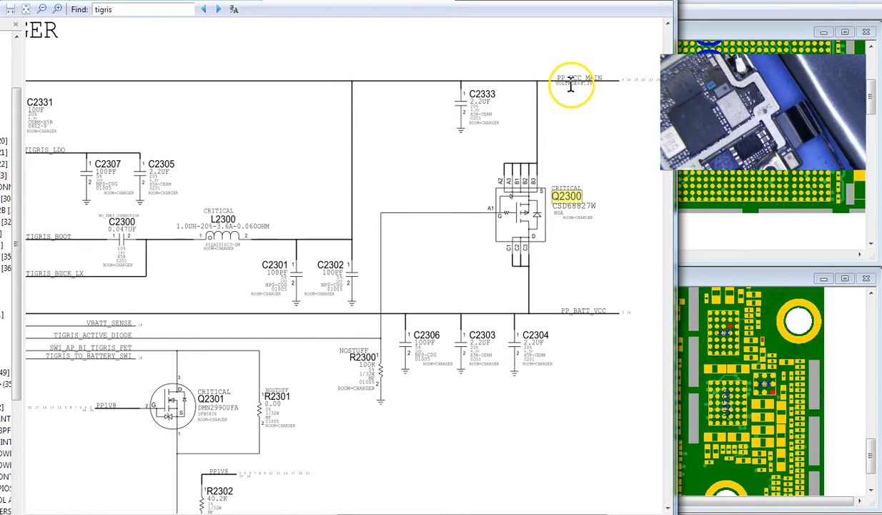
{"action": "mouse_move", "coordinate": [520, 452]}
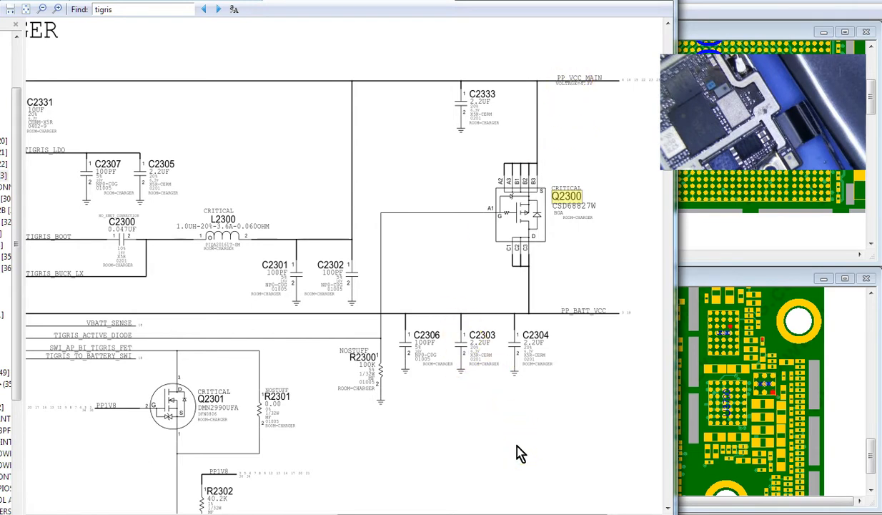
{"action": "mouse_move", "coordinate": [566, 101]}
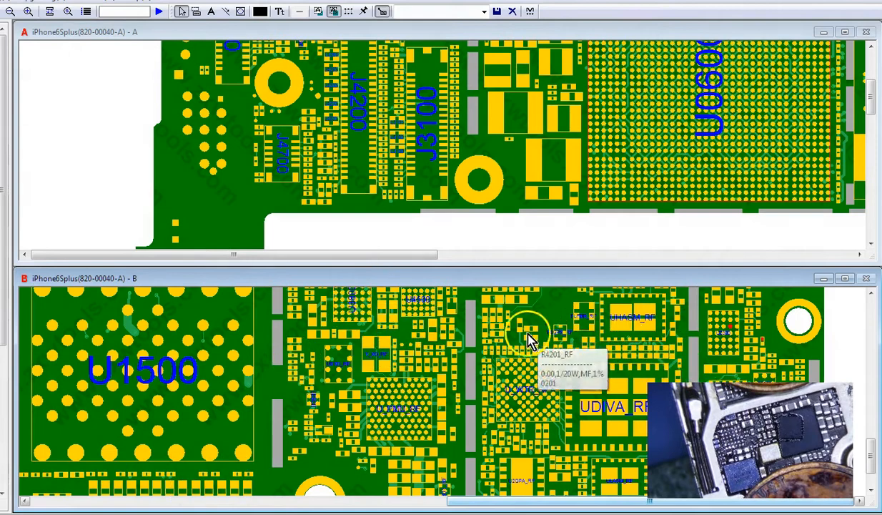
{"action": "mouse_move", "coordinate": [437, 340]}
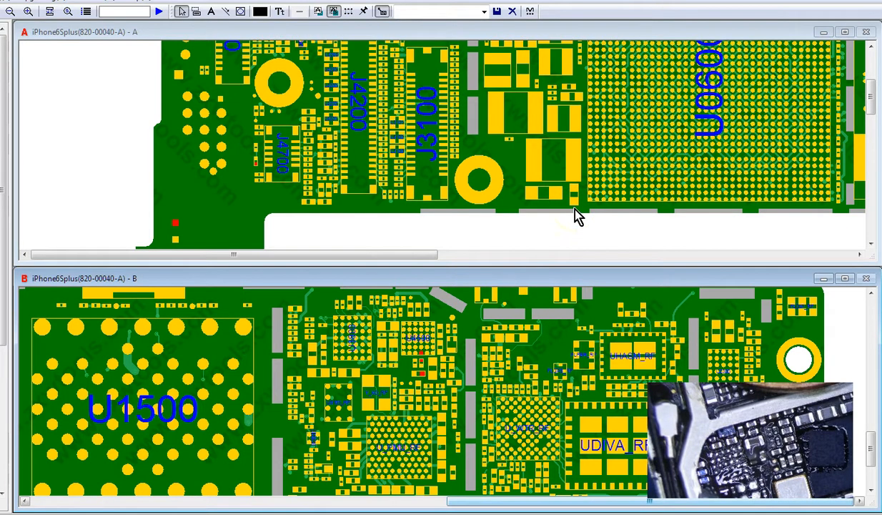
{"action": "mouse_move", "coordinate": [617, 226]}
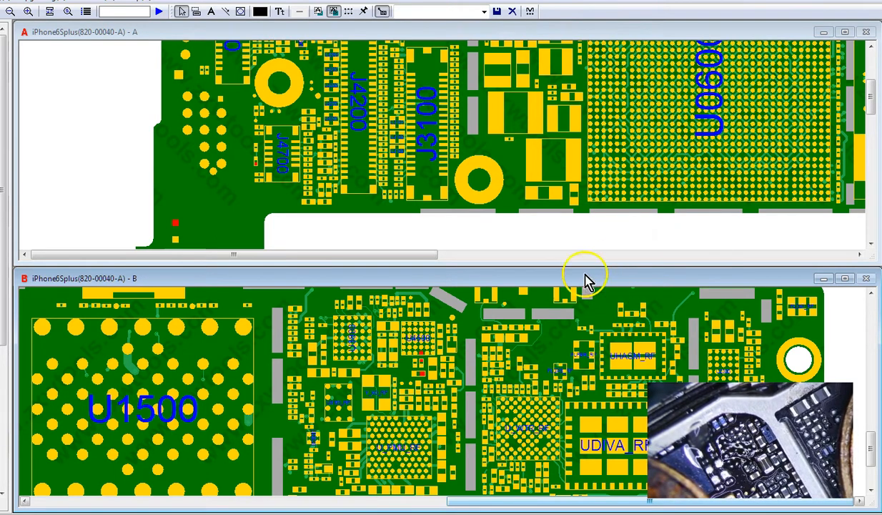
{"action": "mouse_move", "coordinate": [404, 330]}
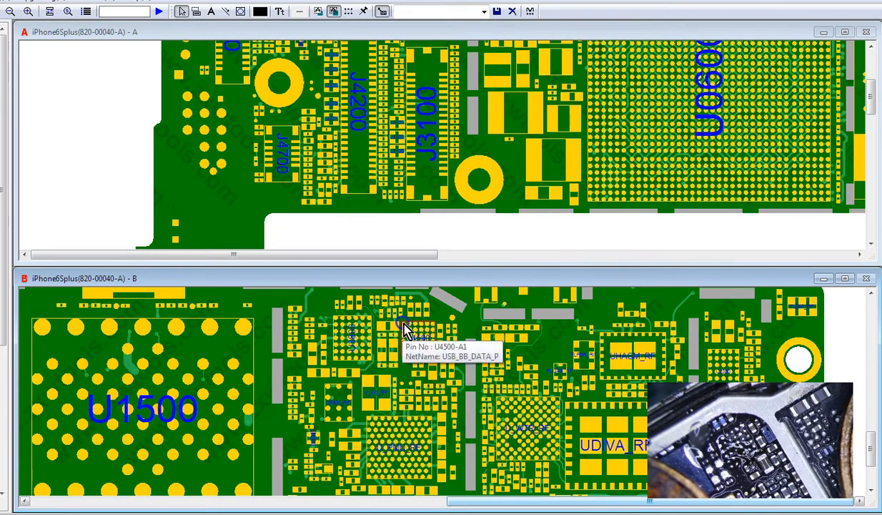